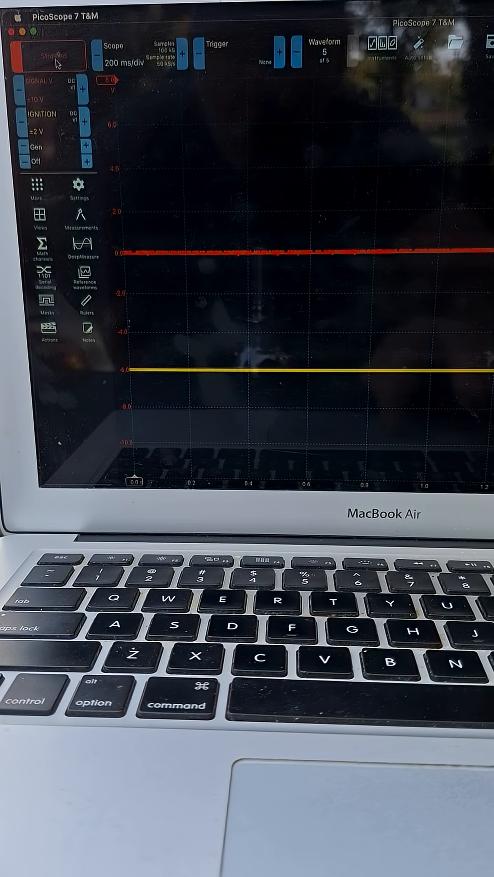
Start the capture so the SIGNAL and IGNITION traces run live on the scope view.
click(52, 57)
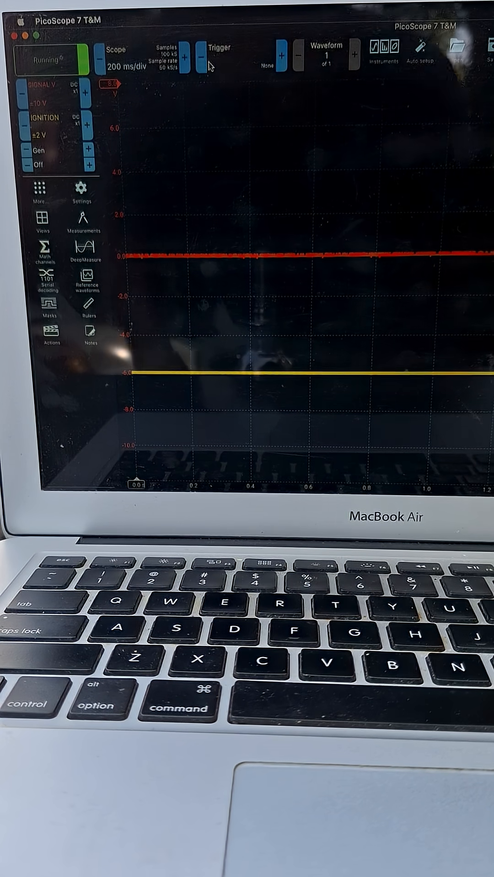